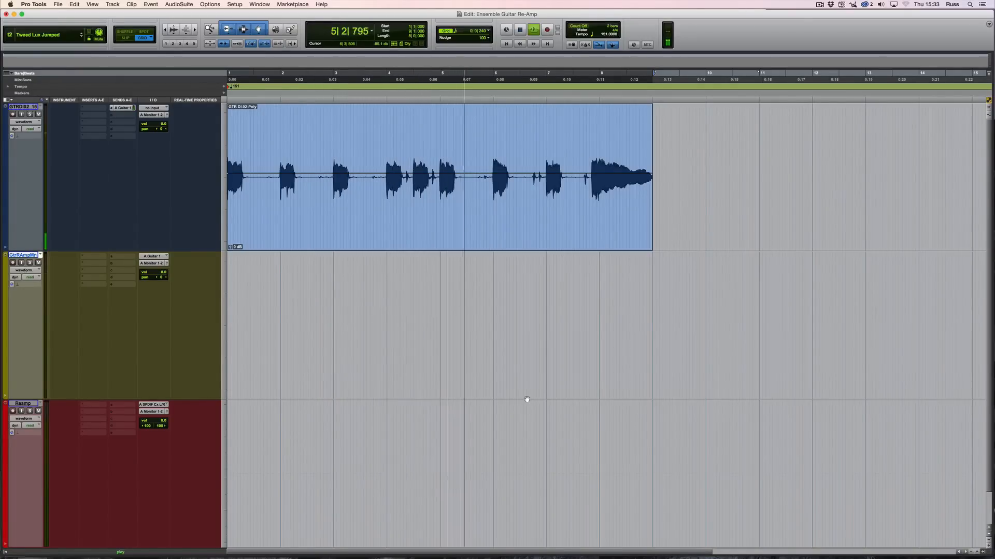
Step: Stop playback of the DI guitar clip so the cursor returns to 1|1|000
left_click(531, 31)
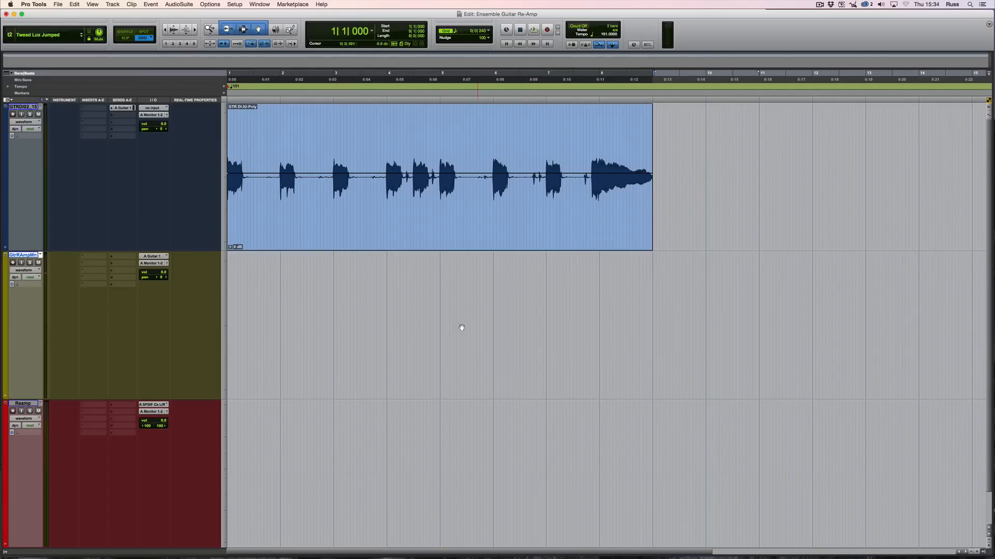
Step: Review the DI track's output options and show the fader for its 'A Guitar 1' send
left_click(152, 115)
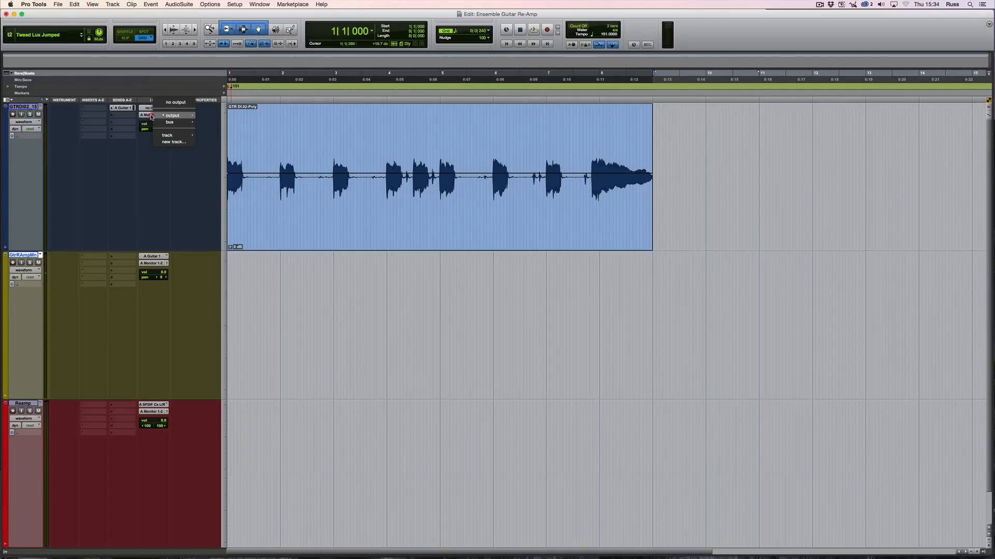
left_click(171, 115)
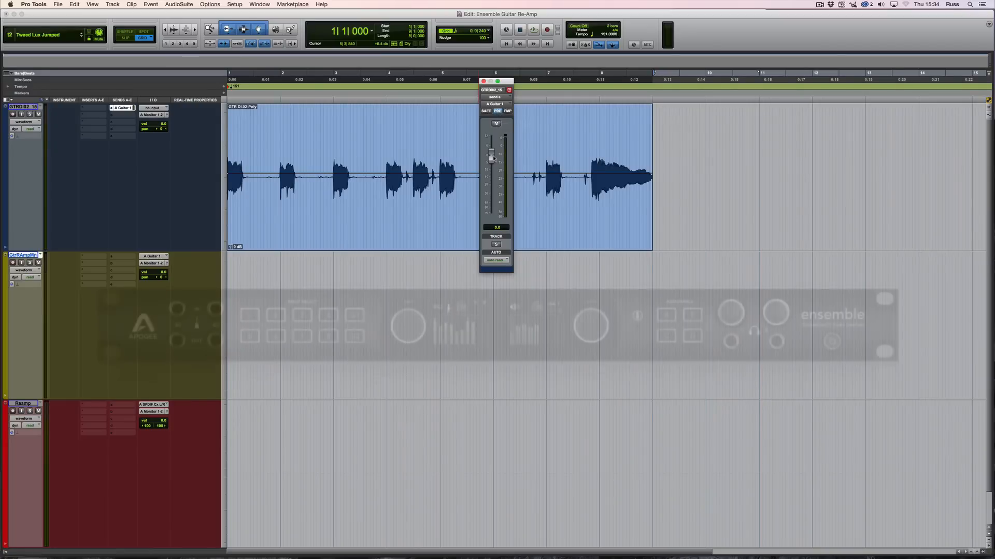
left_click_drag(491, 158, 490, 215)
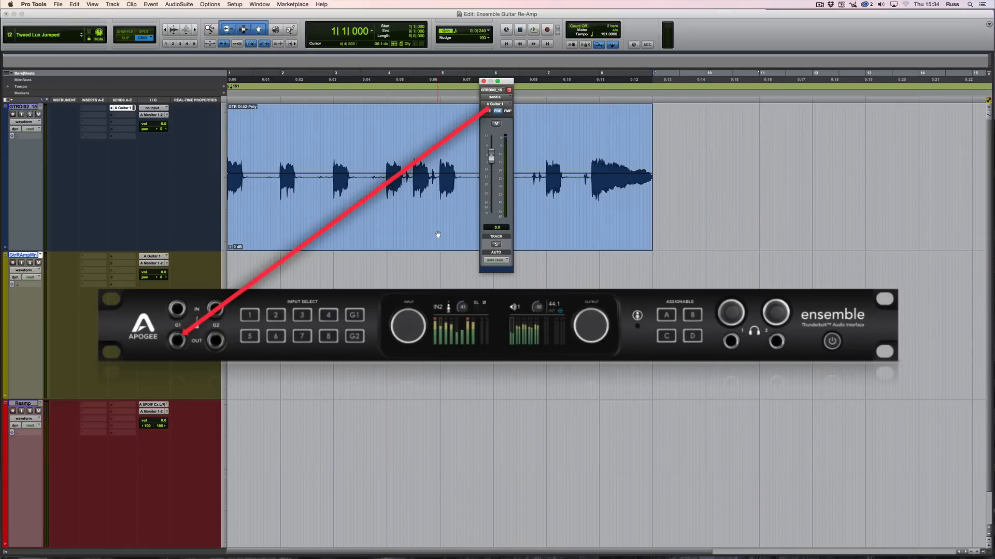
left_click(533, 29)
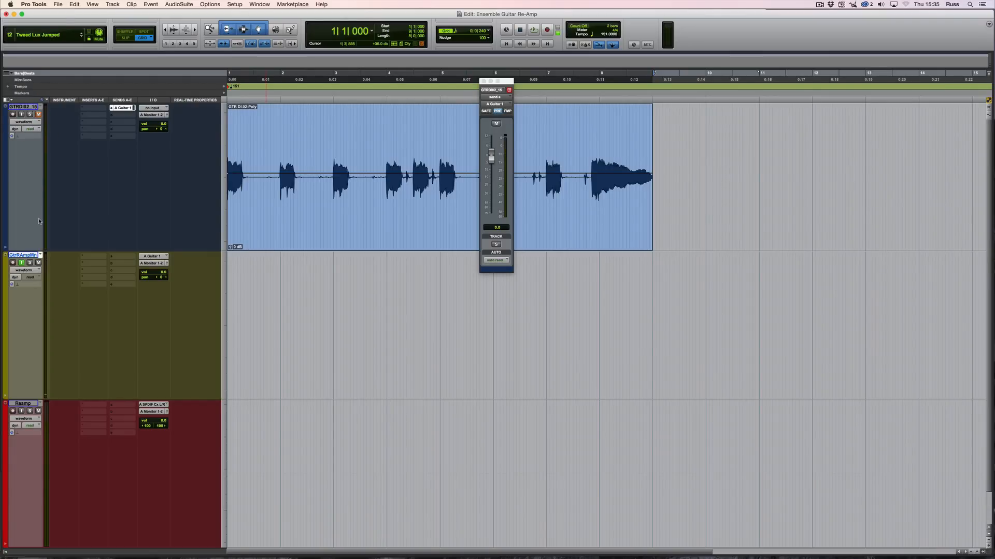
left_click(533, 29)
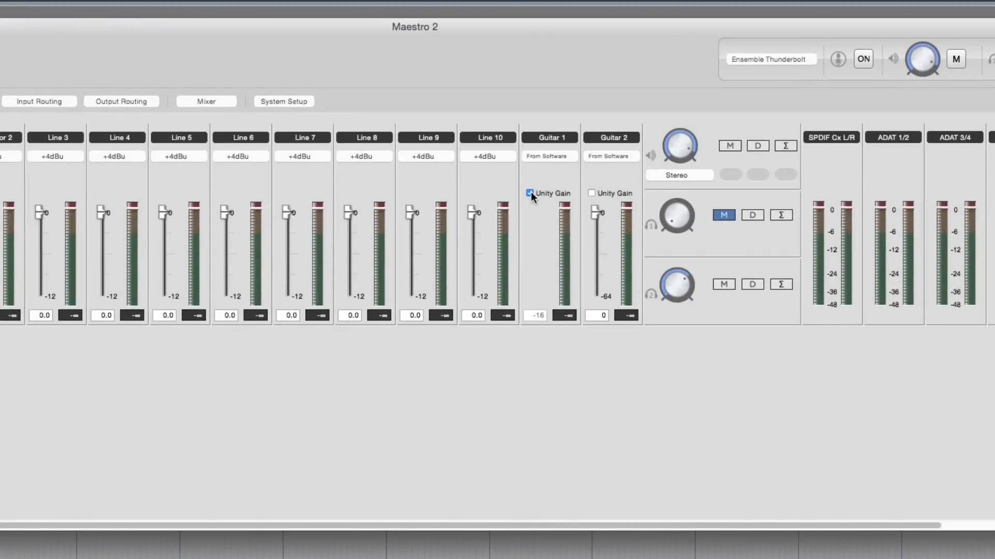
Step: Switch off Unity Gain on Guitar 1, nudge its fader up slightly, then re-enable Unity Gain
left_click(529, 193)
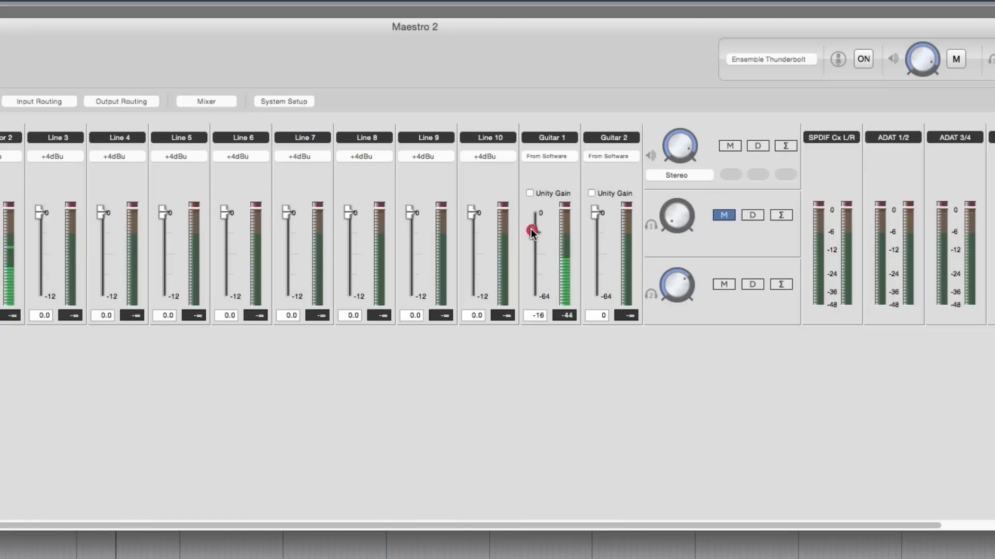
left_click_drag(534, 232, 534, 221)
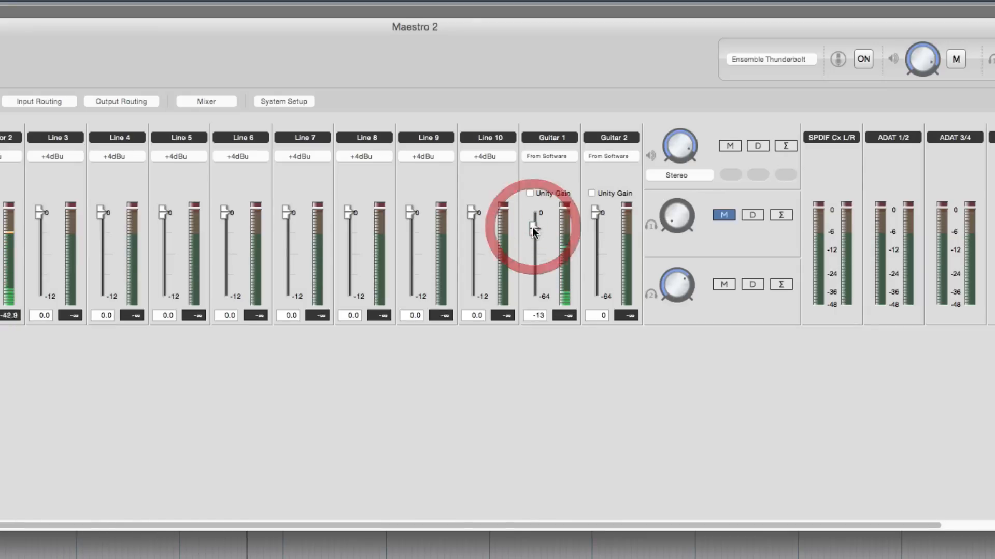
left_click(530, 193)
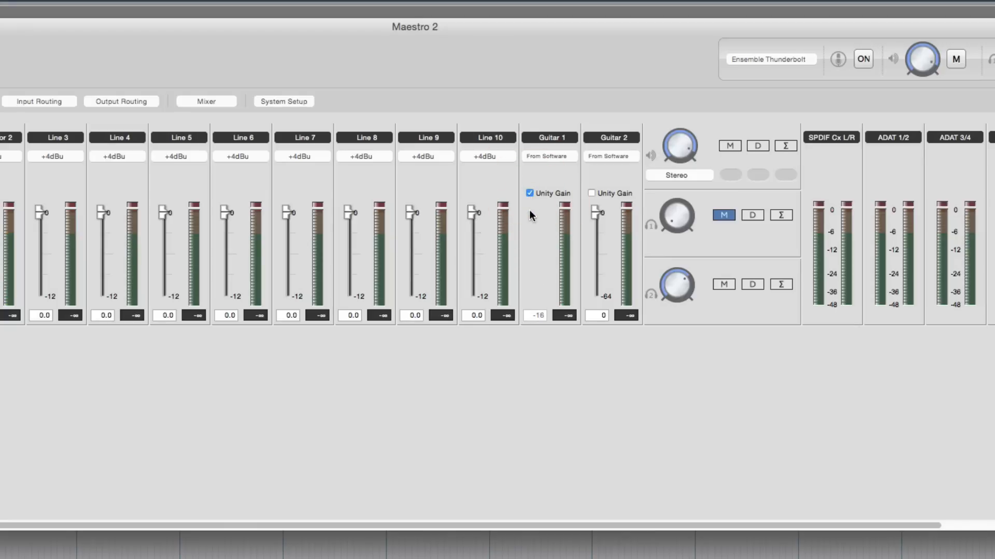
mouse_move(525, 238)
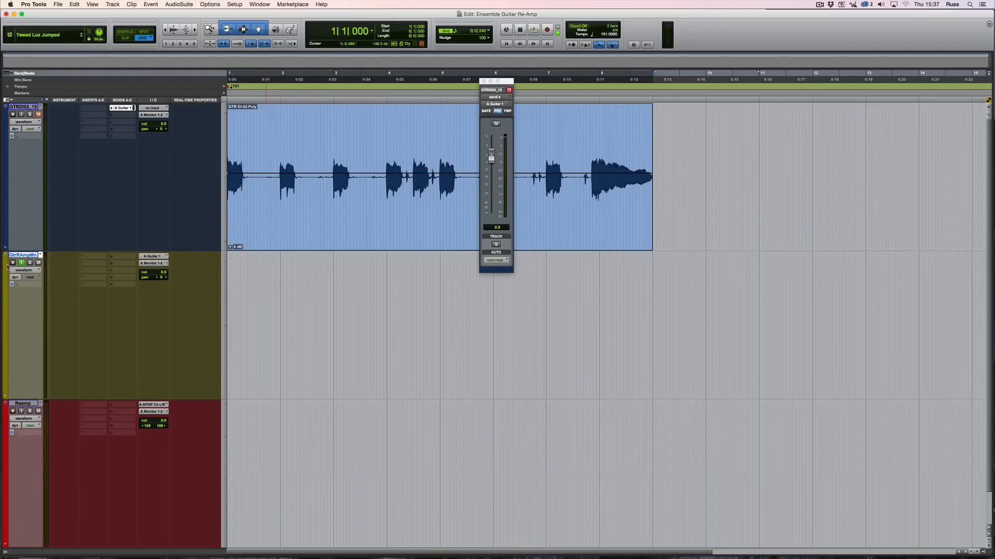
Step: Toggle Input Monitor on the Reamp track, audition it, then stop and return to the start
left_click(22, 411)
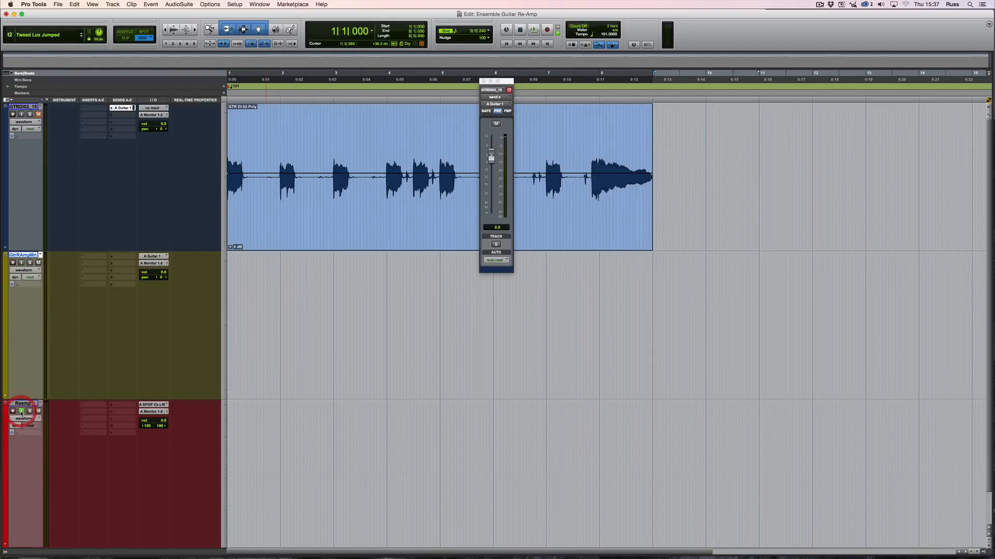
left_click(533, 29)
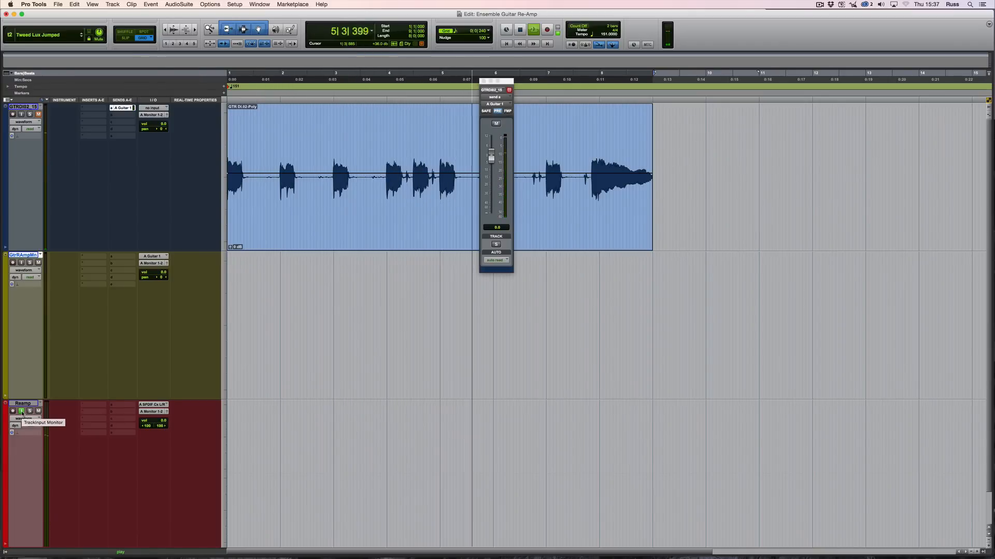
left_click(519, 29)
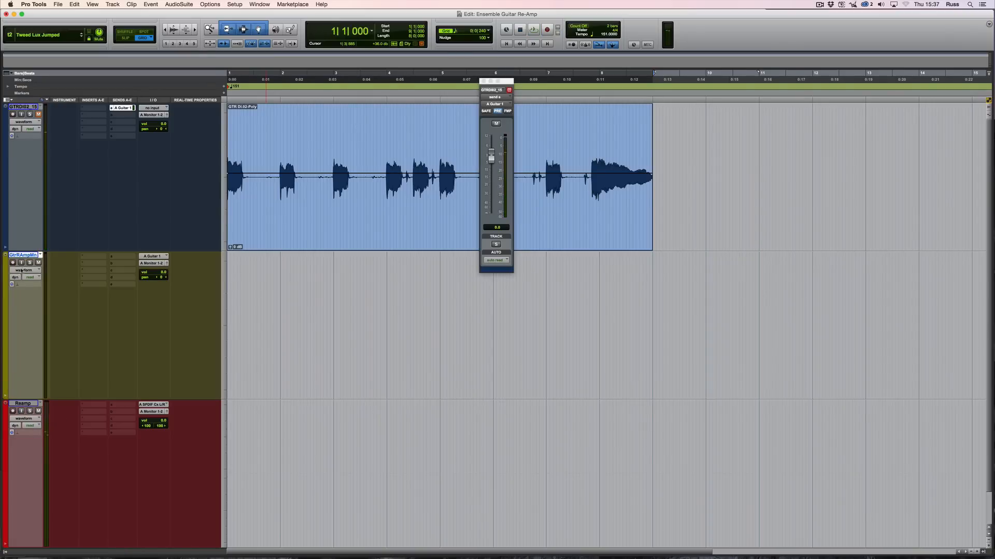
Step: Enable input monitoring and record-arm the GtrAmpMn track, then record the re-amp pass
left_click(21, 263)
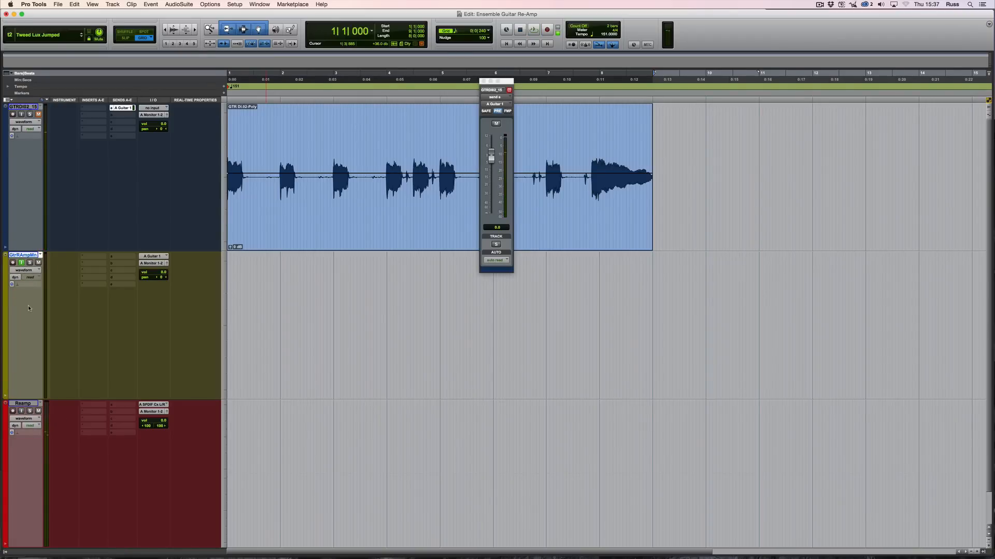
left_click(533, 29)
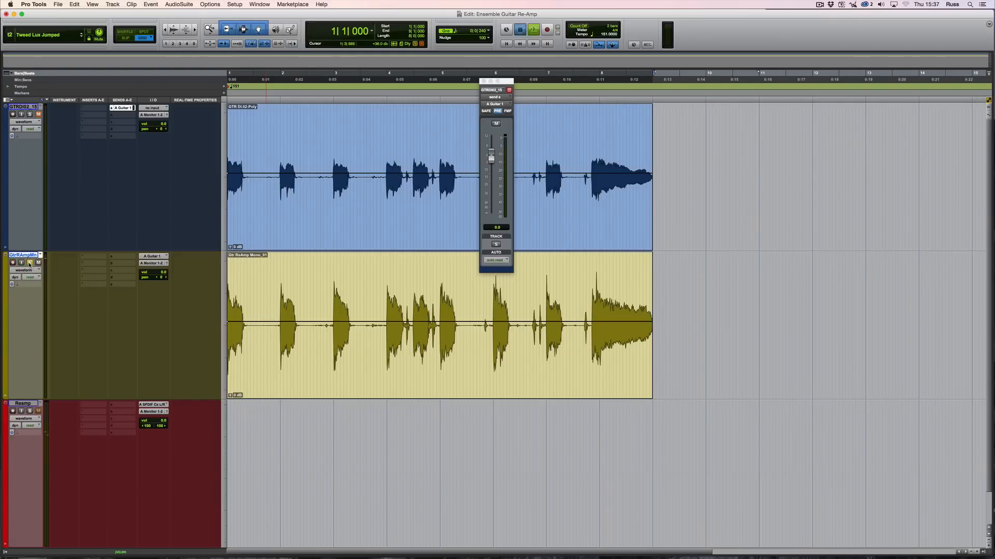
left_click(534, 29)
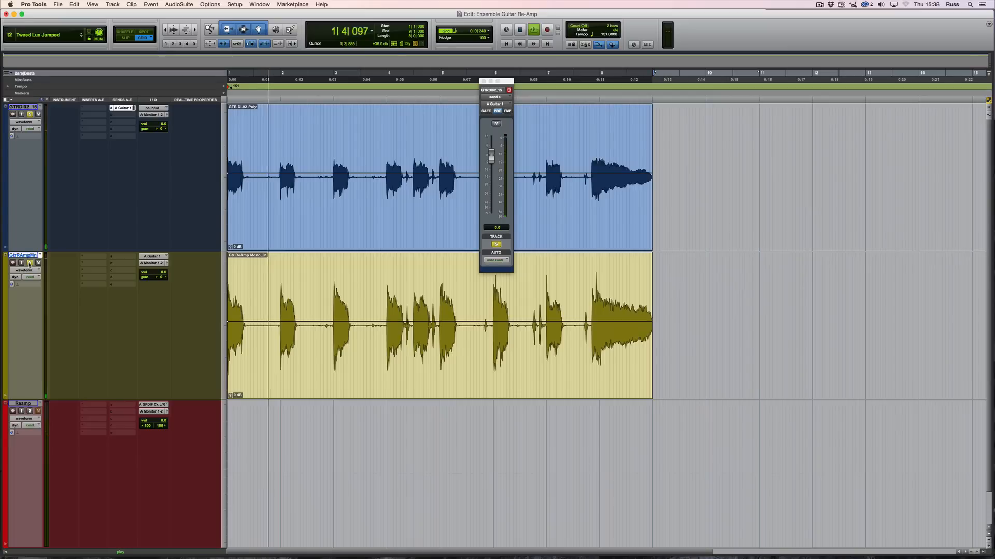
left_click(30, 114)
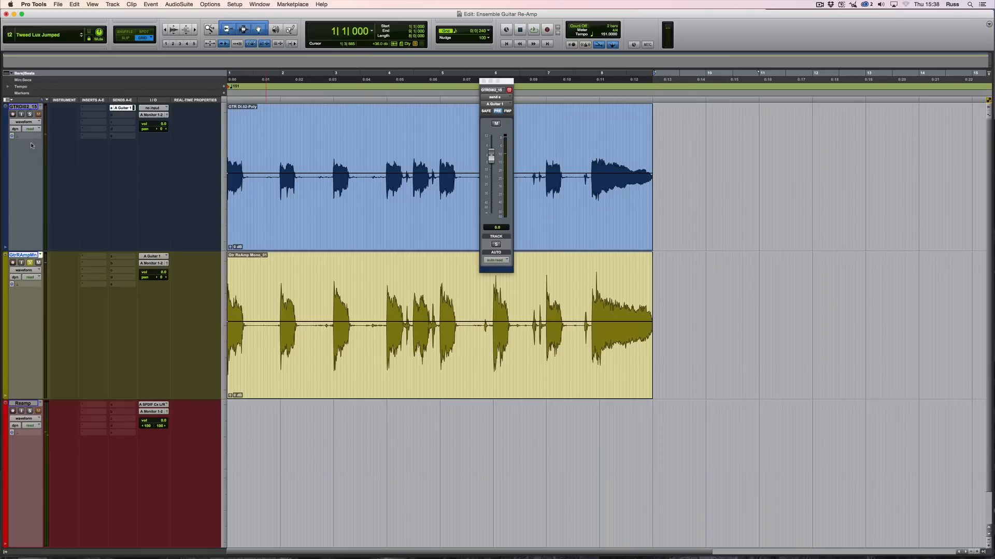
mouse_move(25, 157)
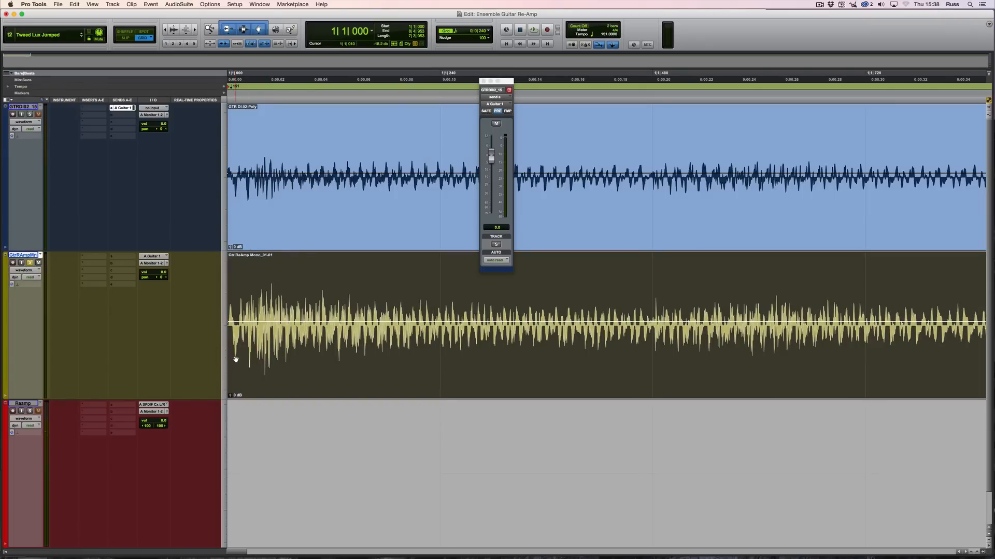
Step: Play the zoomed-in clip starts to hear how the DI and amp tracks line up
left_click(532, 29)
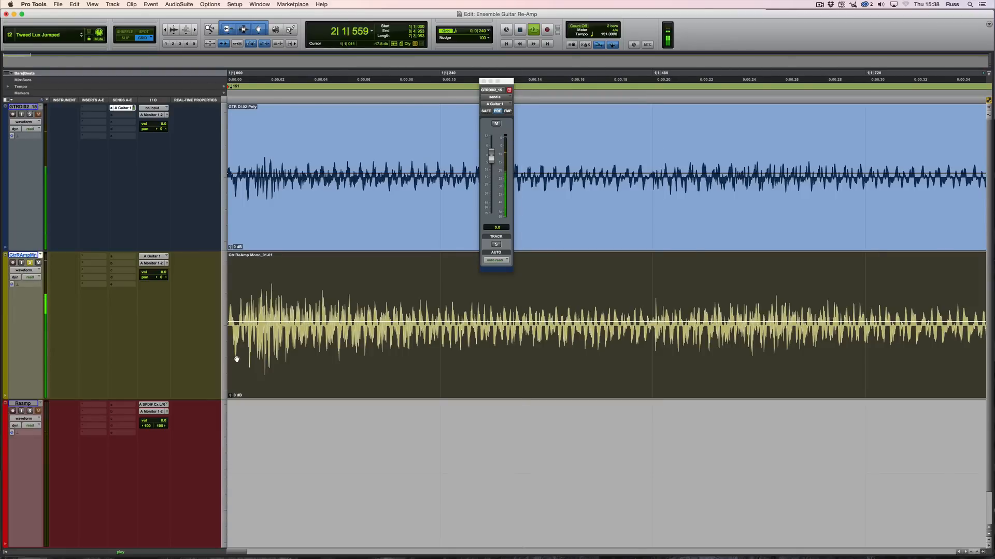